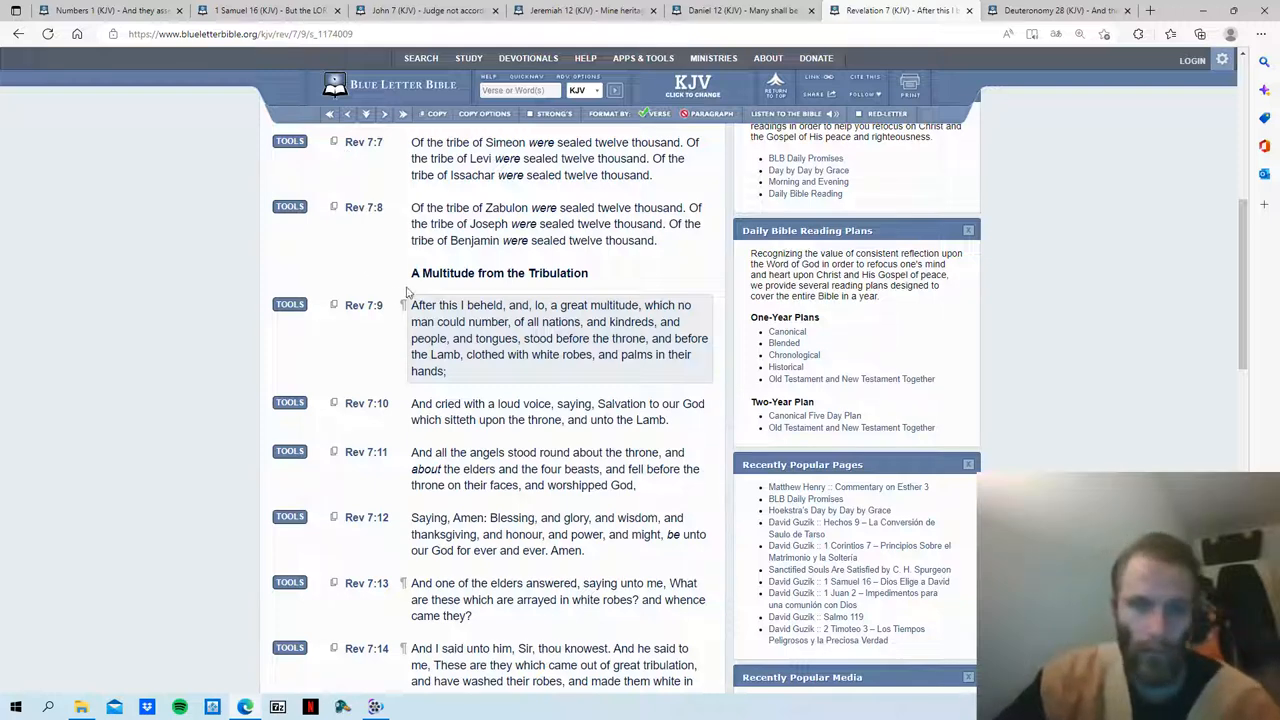
{"action": "mouse_move", "coordinate": [400, 276]}
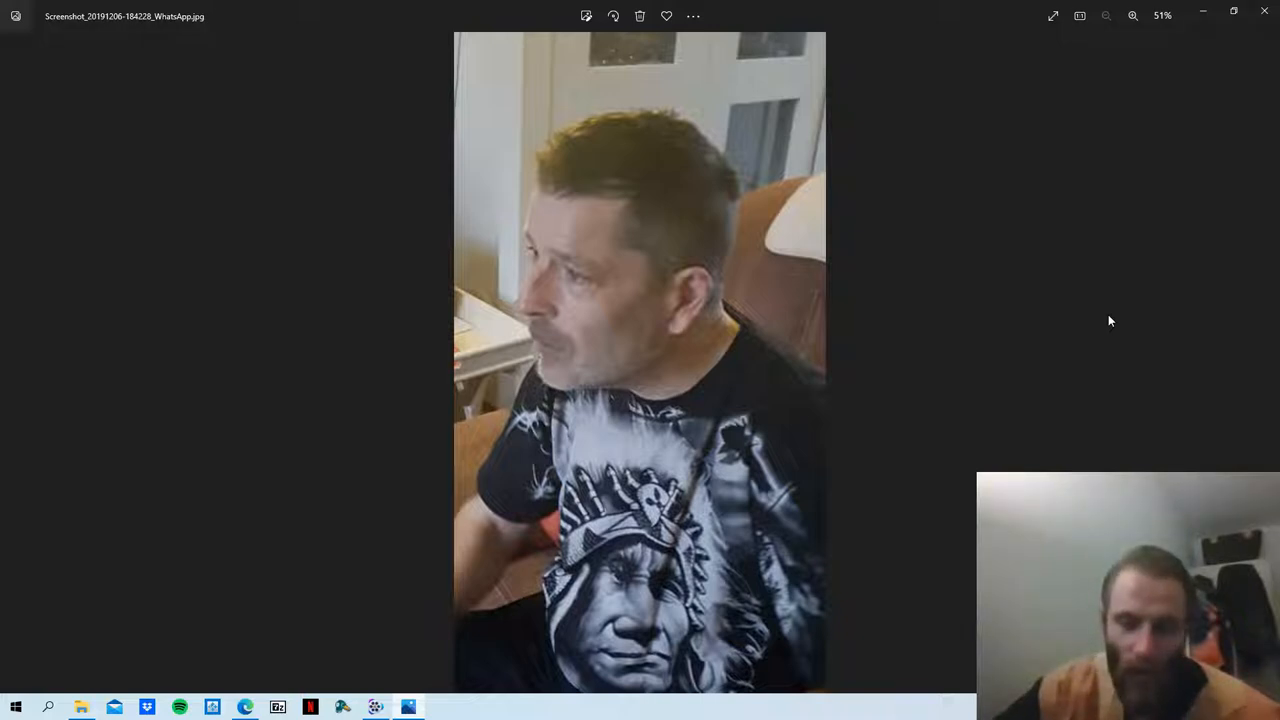
{"action": "mouse_move", "coordinate": [996, 284]}
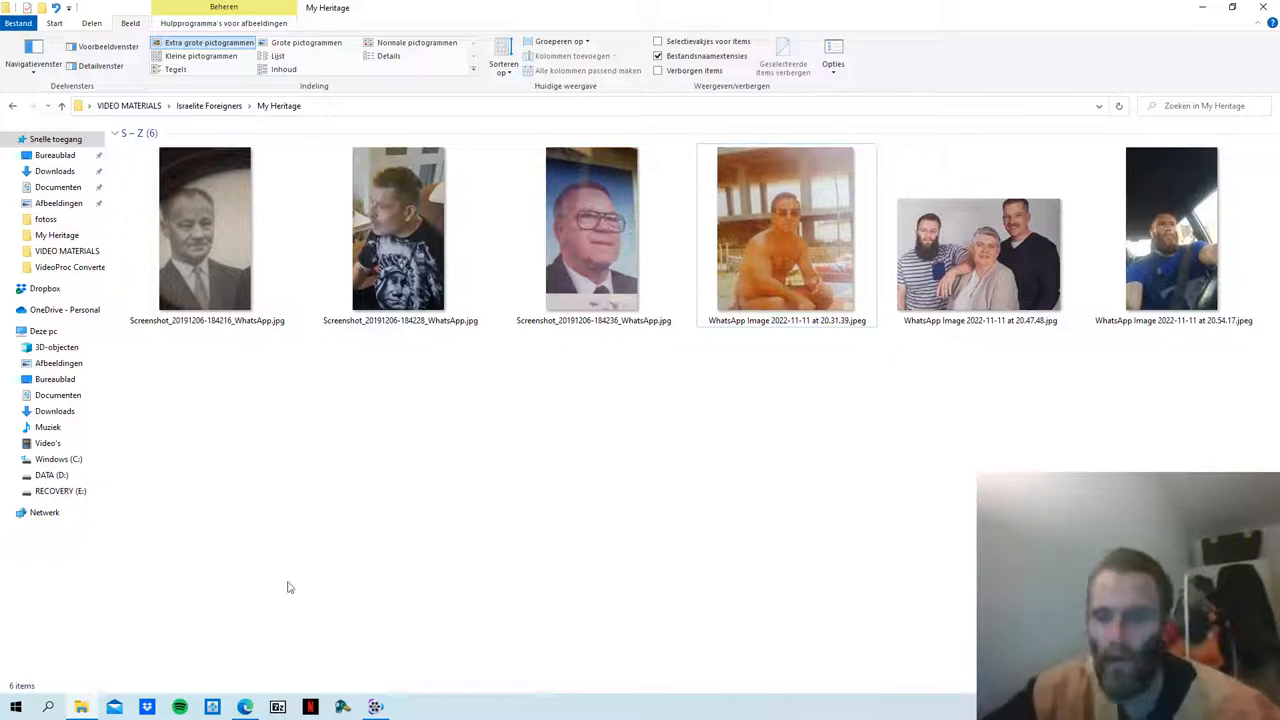
{"action": "mouse_move", "coordinate": [660, 450]}
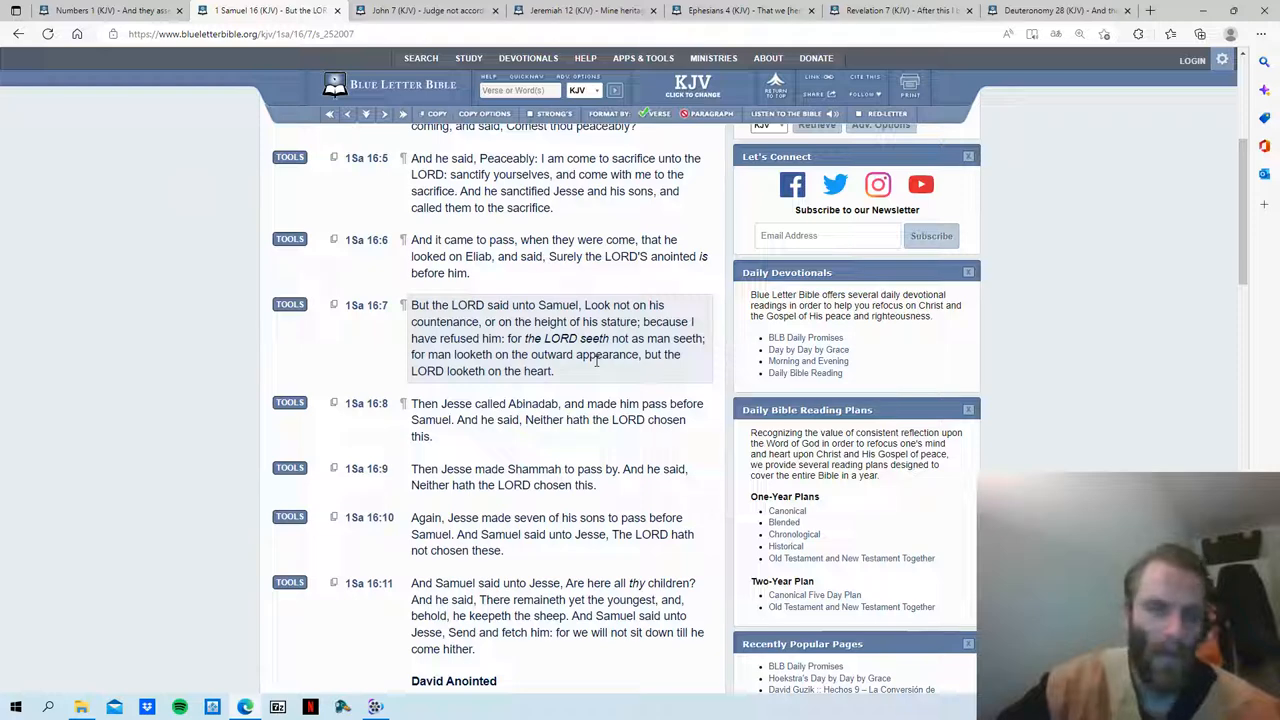
- Switch to the 1 Samuel 16 KJV browser tab on Blue Letter Bible
{"action": "left_click", "coordinate": [580, 12]}
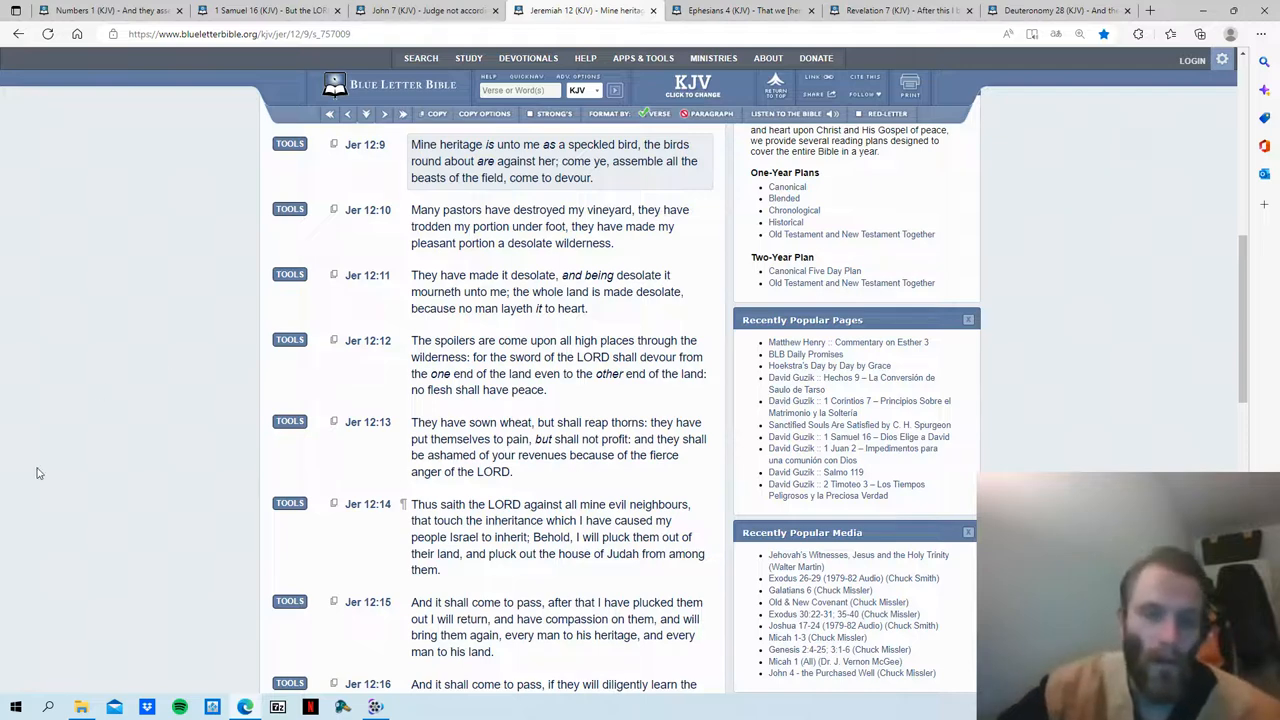